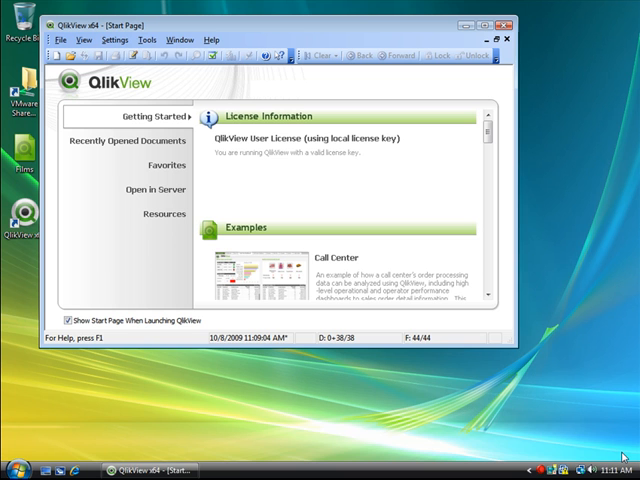
- Open Presidents.xls from the Desktop, showing all file types (*.*) in the Open dialog
left_click(62, 39)
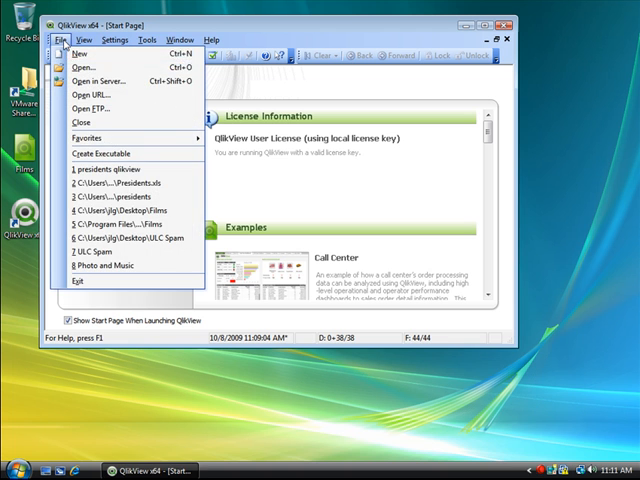
left_click(82, 68)
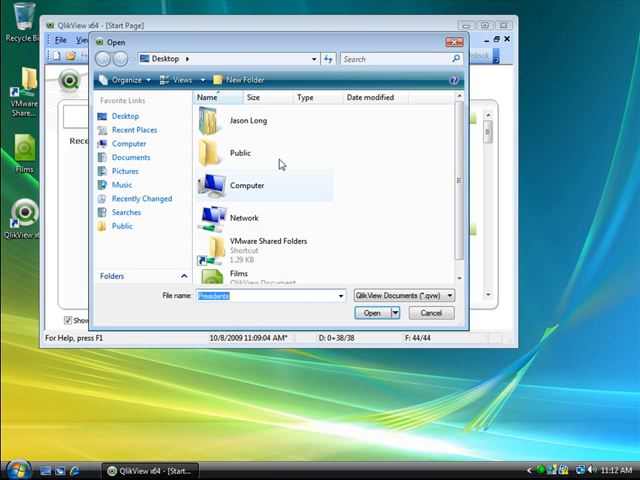
left_click(447, 295)
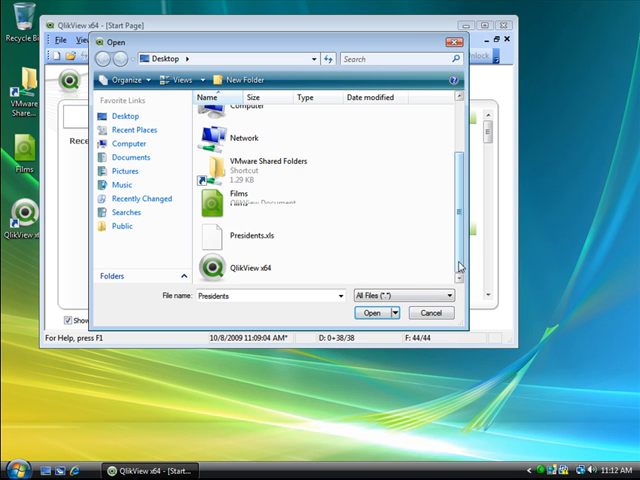
left_click(373, 312)
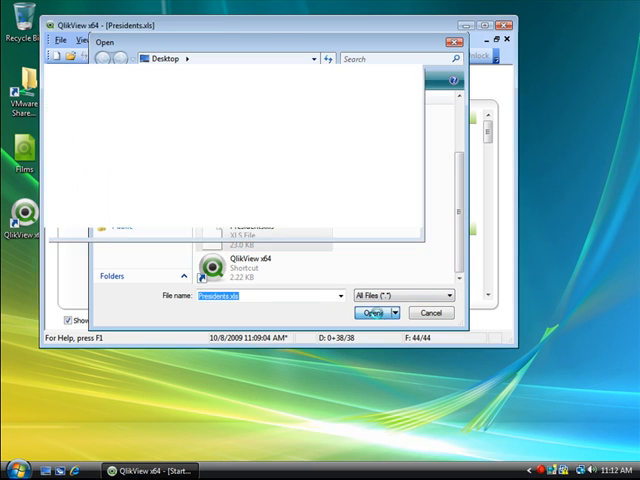
- Run the File Wizard with Excel (xls), Sheet1$ and Embedded Labels, then finish loading
left_click(372, 312)
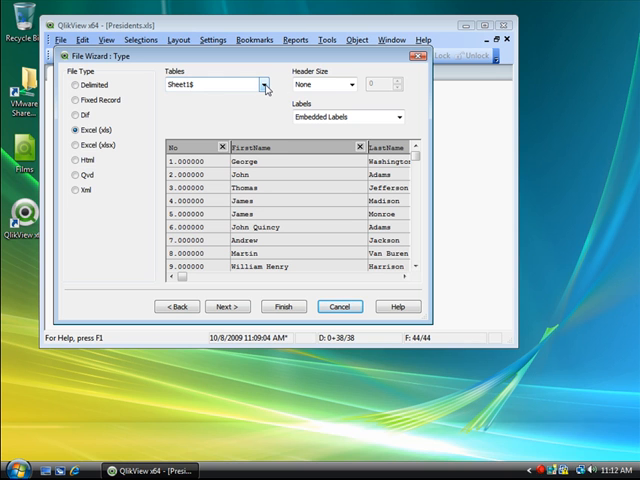
left_click(265, 84)
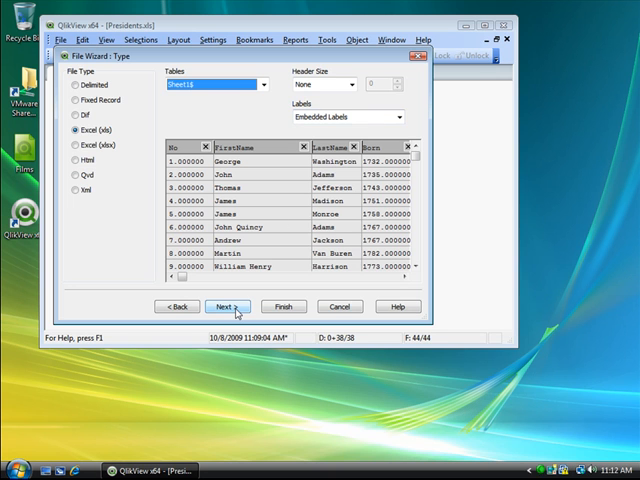
left_click(226, 306)
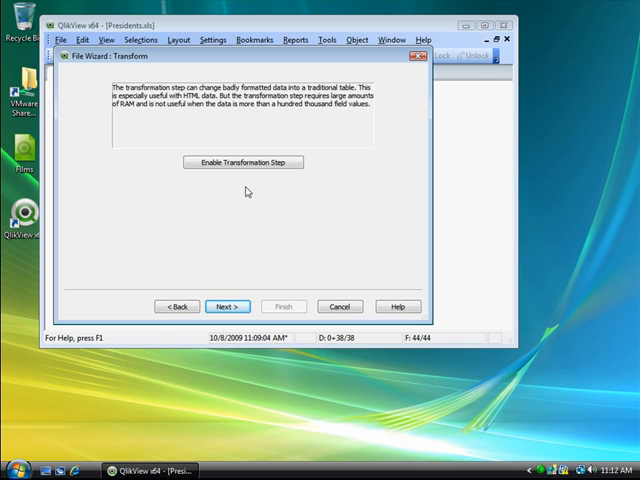
left_click(227, 306)
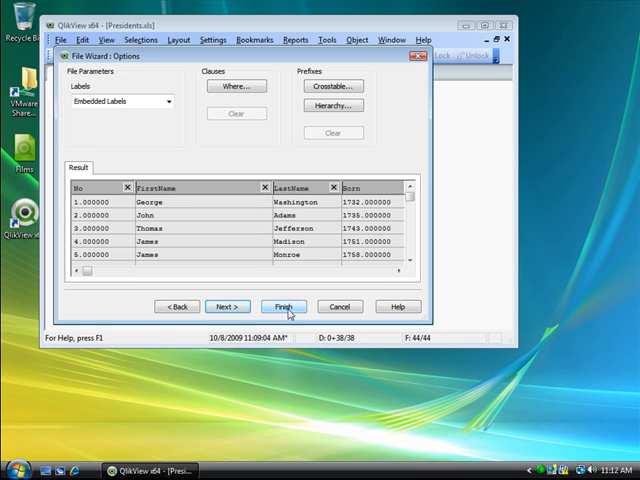
left_click(283, 306)
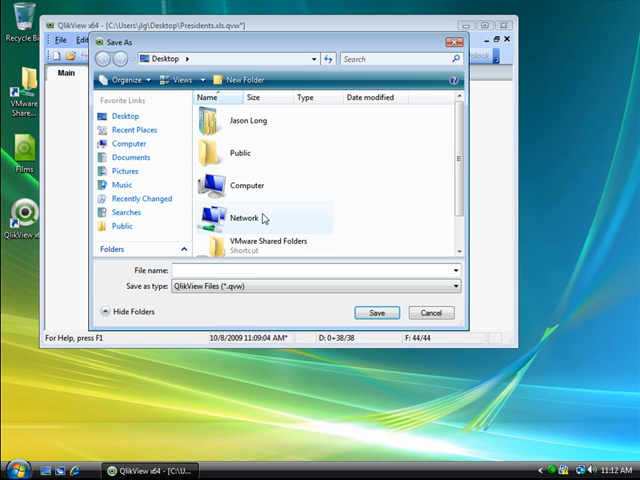
mouse_move(244, 218)
type("presidents")
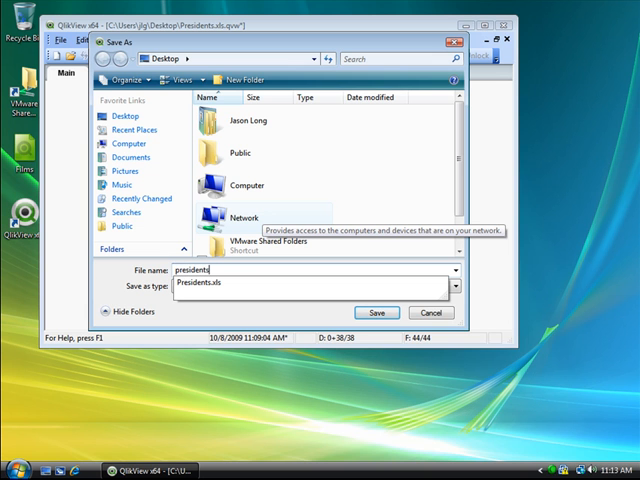
- Save the document on the Desktop as 'presidents'
left_click(377, 312)
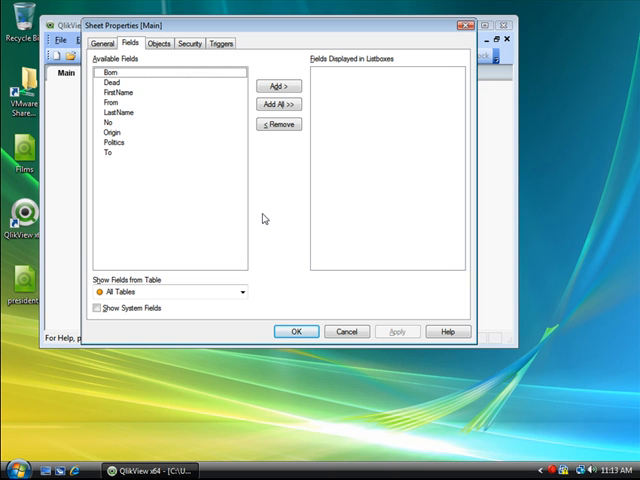
mouse_move(162, 85)
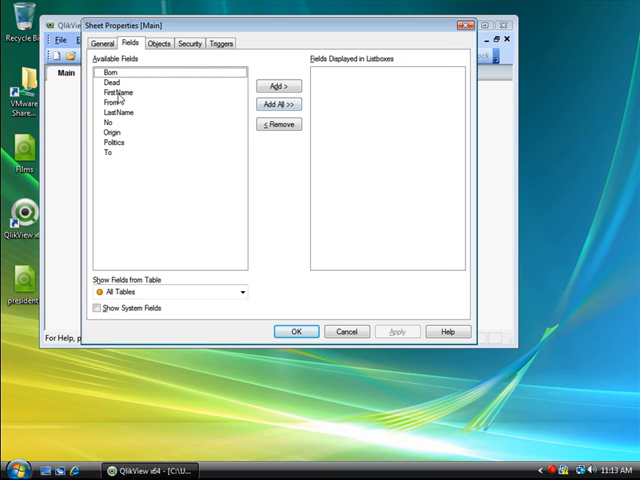
- Add No, Politics, FirstName and LastName as list box fields in Sheet Properties
left_click(113, 122)
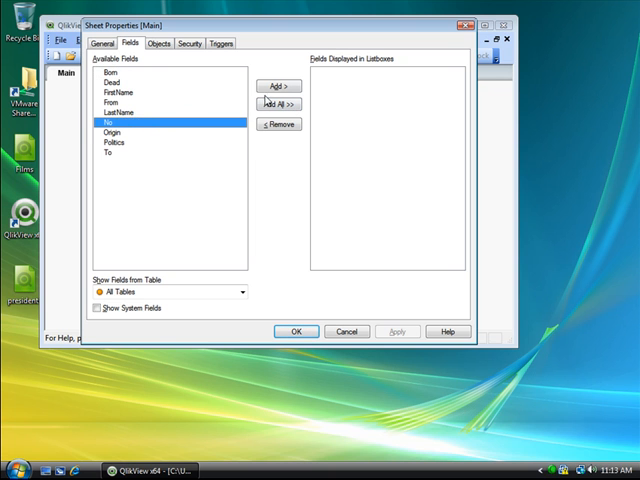
left_click(280, 85)
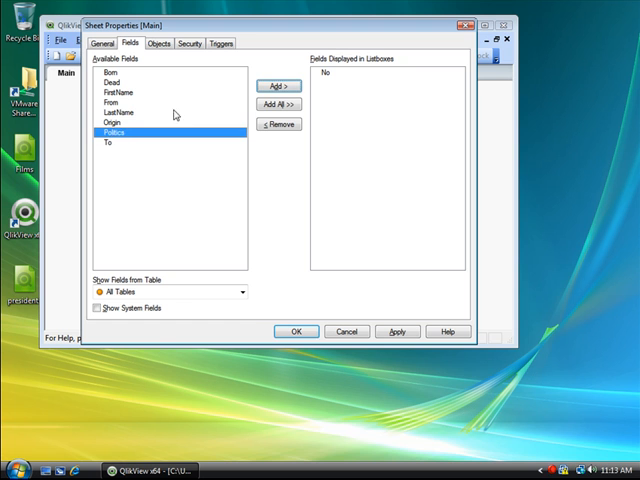
left_click(279, 84)
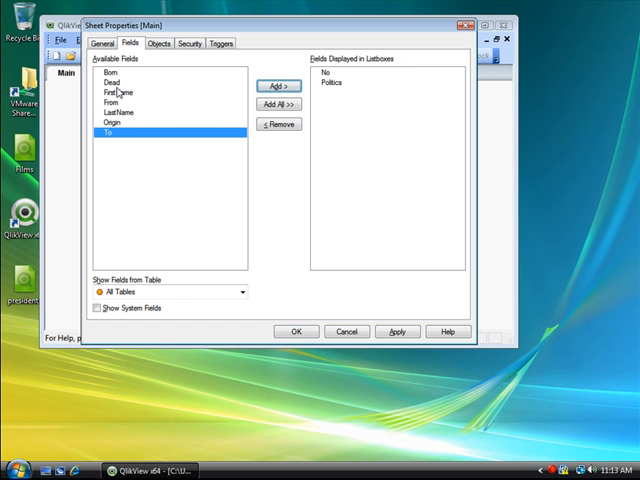
left_click(117, 91)
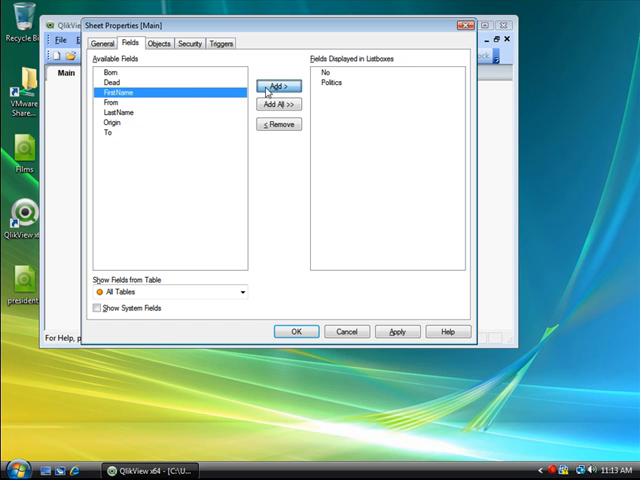
left_click(278, 82)
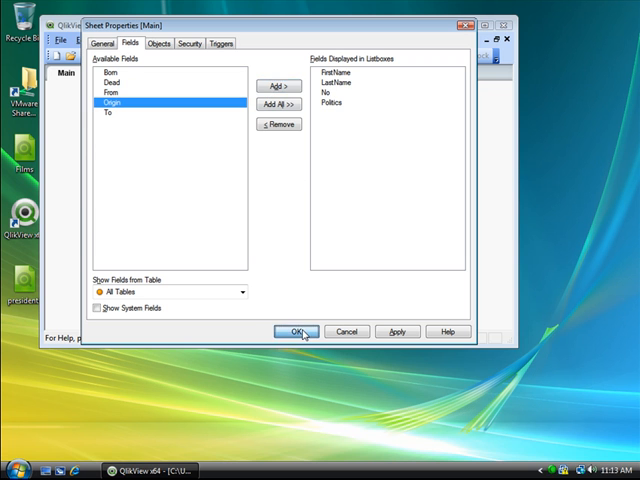
left_click(294, 331)
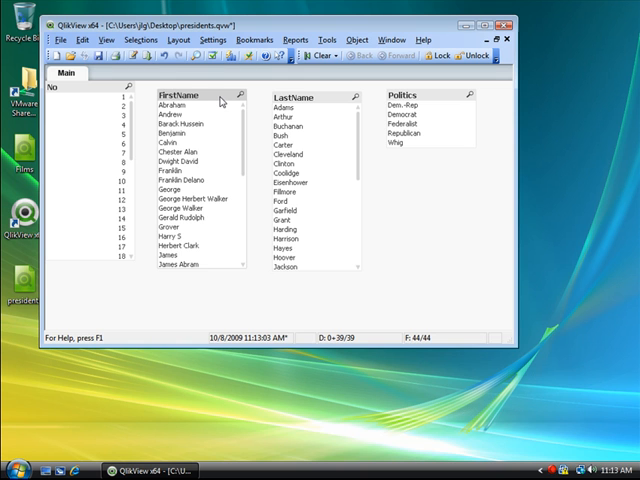
mouse_move(180, 133)
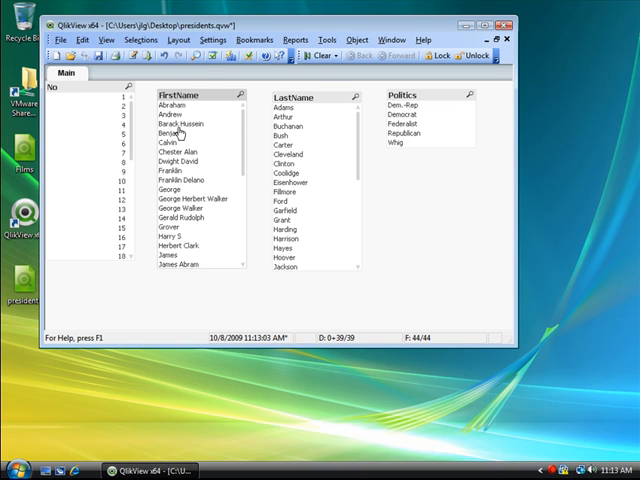
- Select Barack Hussein in the FirstName list box, showing number 44 and Democrat
left_click(182, 113)
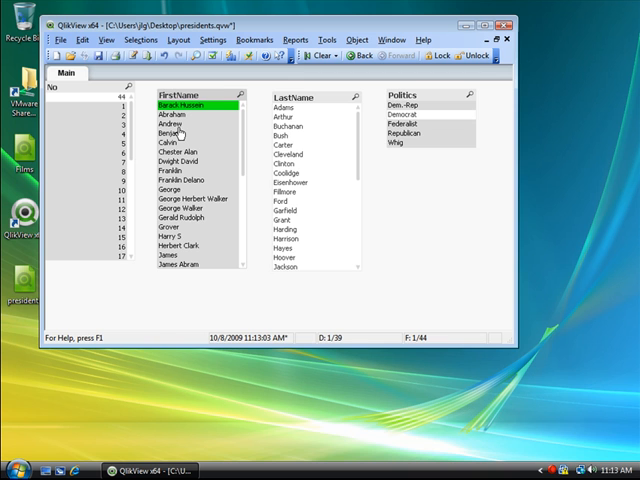